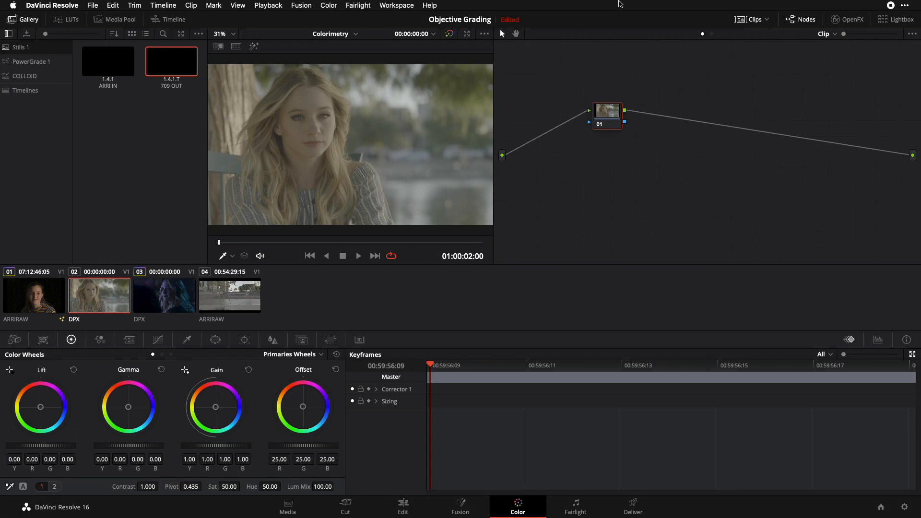
Drag the saved ARRI IN still onto the clip, replacing its node with the five-node chain
{"action": "left_click", "coordinate": [108, 61]}
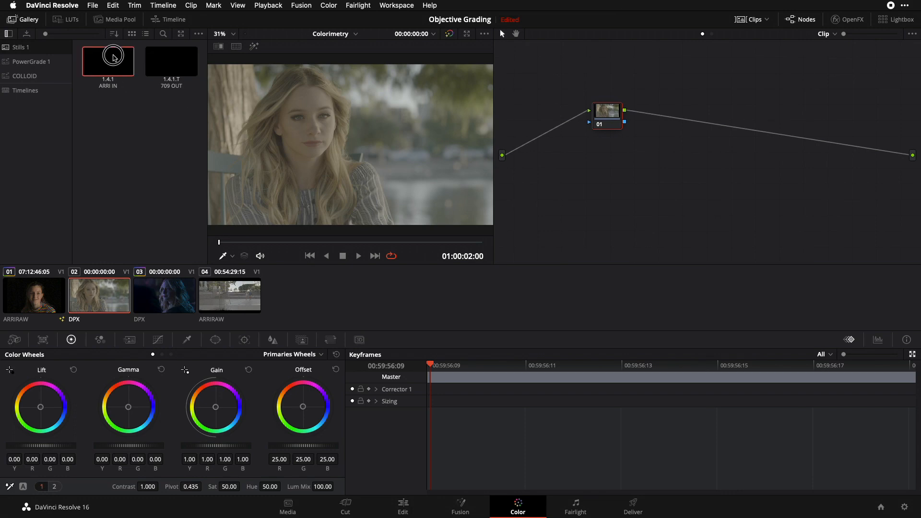
{"action": "left_click_drag", "start_coordinate": [108, 60], "coordinate": [276, 79]}
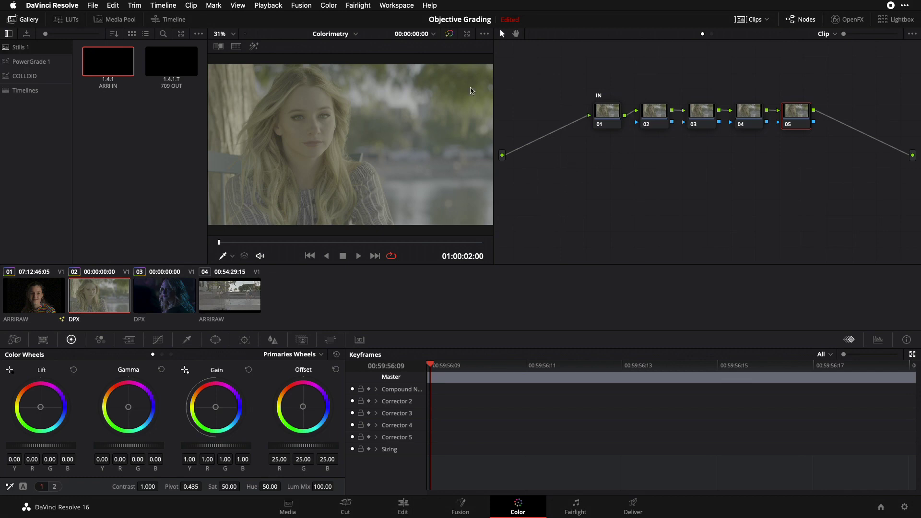
Select the saved 709 output still to use as the OUT transform on node 05
{"action": "left_click", "coordinate": [171, 61]}
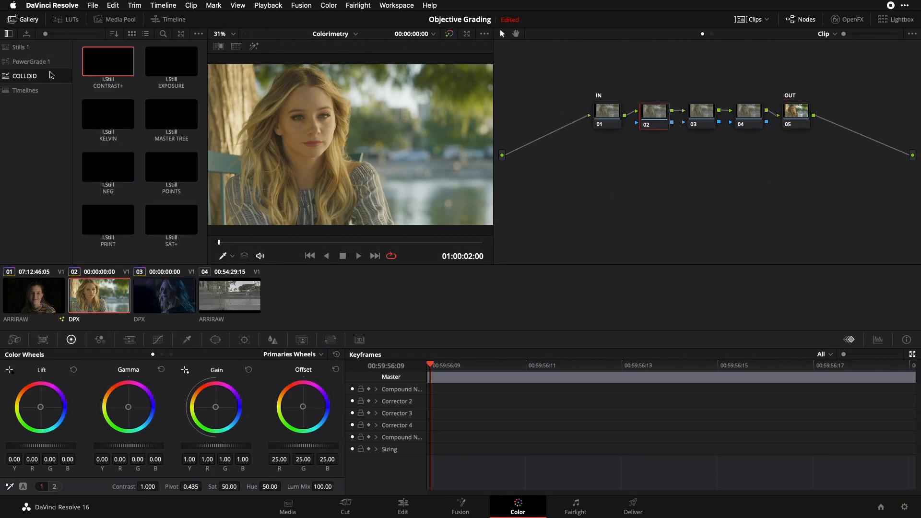
Append the saved EXPOSURE node after IN and view its OpenFX exposure settings
{"action": "left_click", "coordinate": [171, 62]}
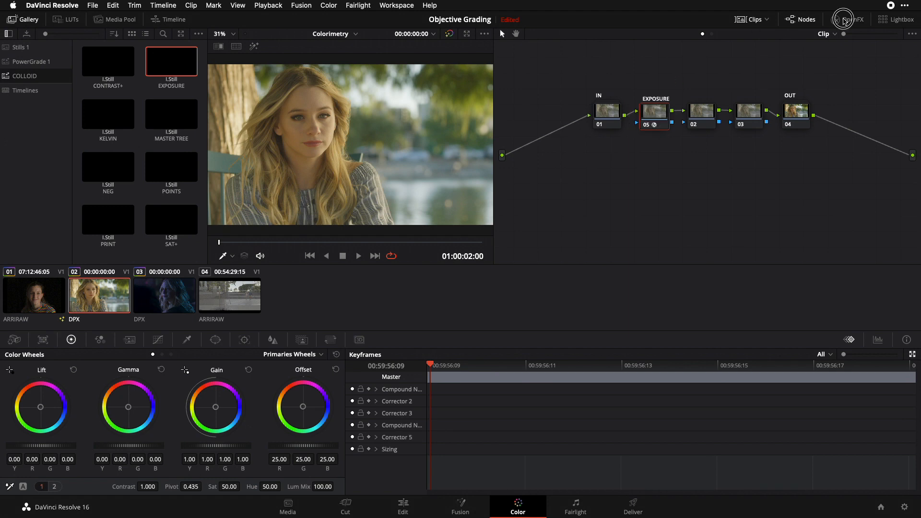
{"action": "left_click", "coordinate": [843, 19]}
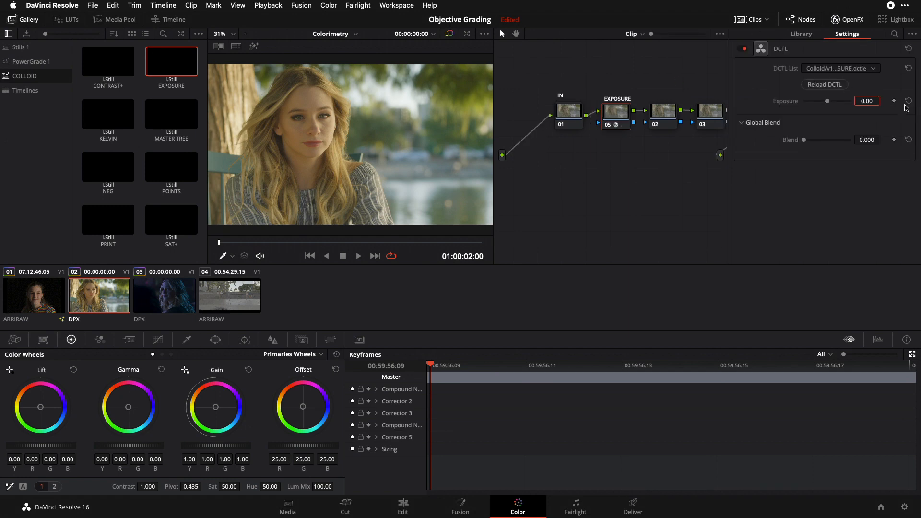
{"action": "left_click_drag", "start_coordinate": [827, 101], "coordinate": [825, 101]}
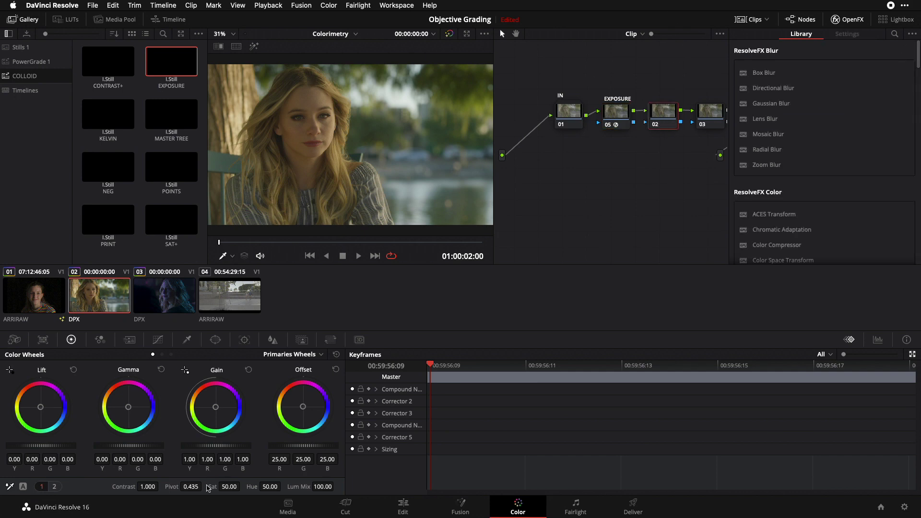
Raise node 02 contrast to 1.258 with pivot lowered to 0.369
{"action": "left_click_drag", "start_coordinate": [148, 486], "coordinate": [179, 487]}
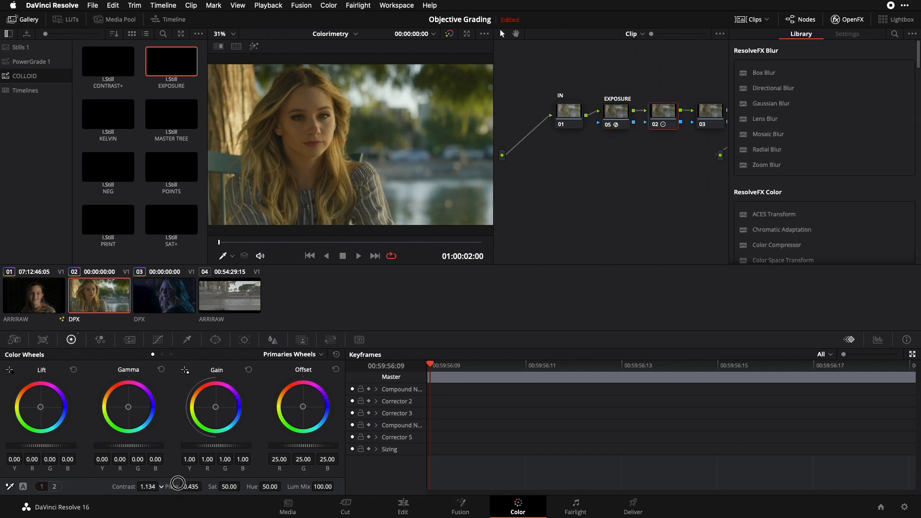
{"action": "left_click_drag", "start_coordinate": [180, 483], "coordinate": [173, 483]}
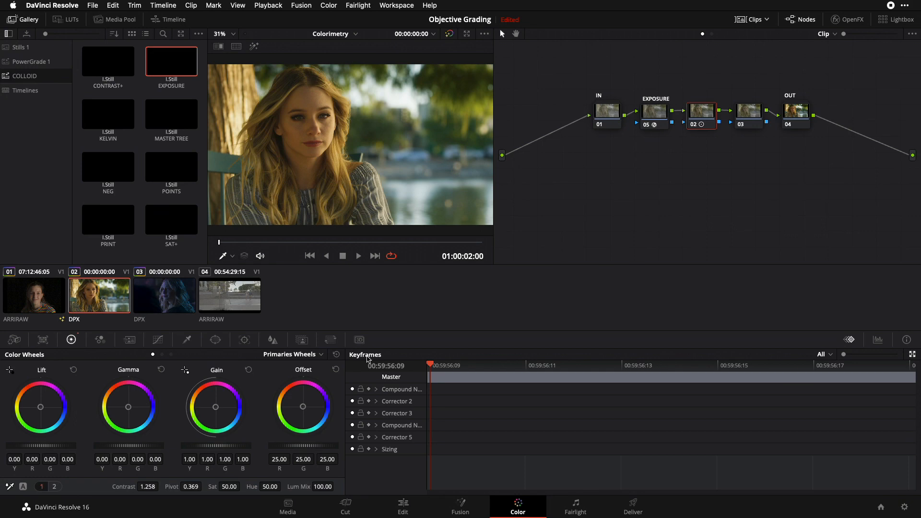
{"action": "mouse_move", "coordinate": [503, 265]}
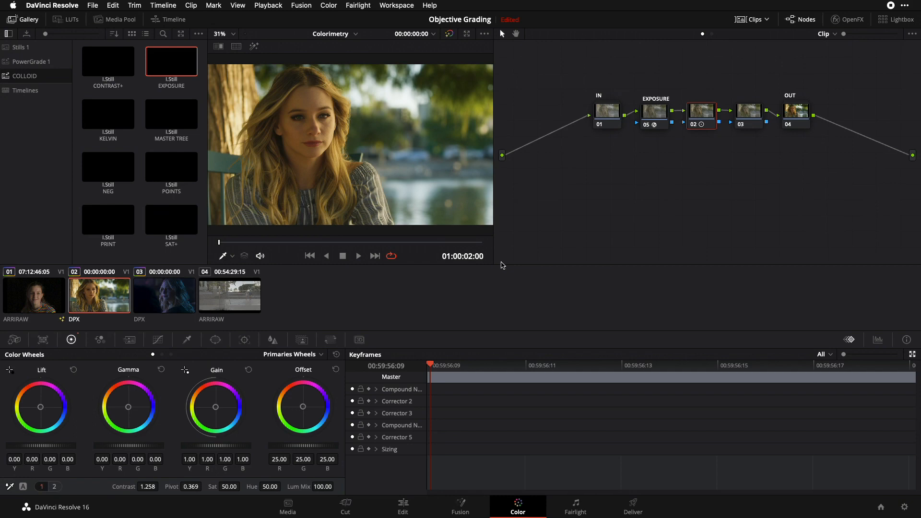
{"action": "mouse_move", "coordinate": [111, 115]}
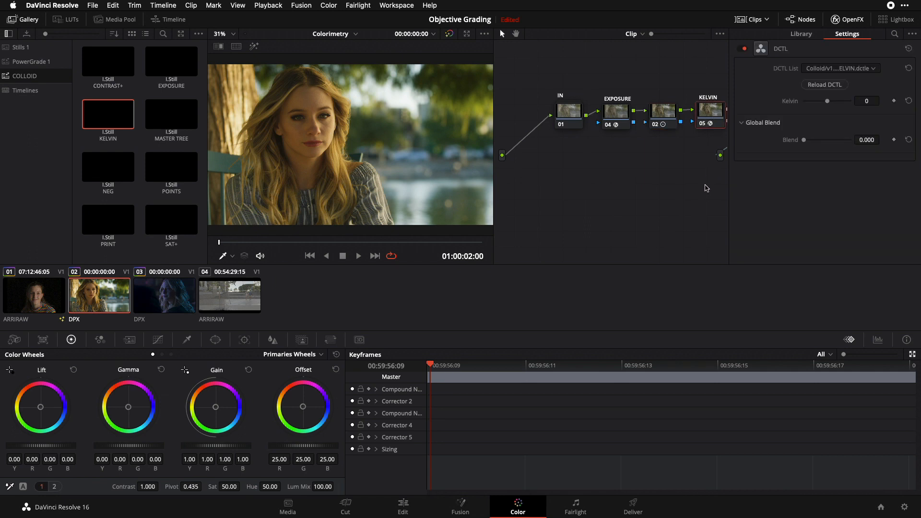
{"action": "mouse_move", "coordinate": [637, 230]}
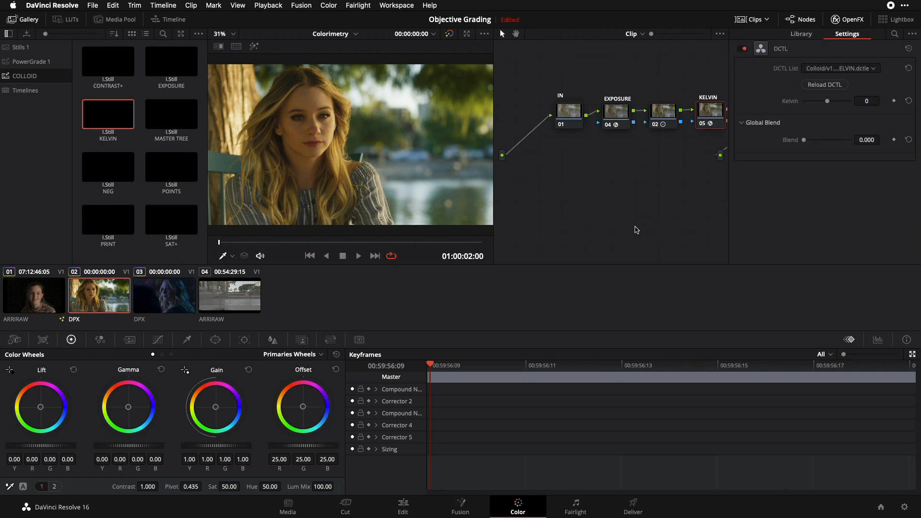
{"action": "mouse_move", "coordinate": [856, 122]}
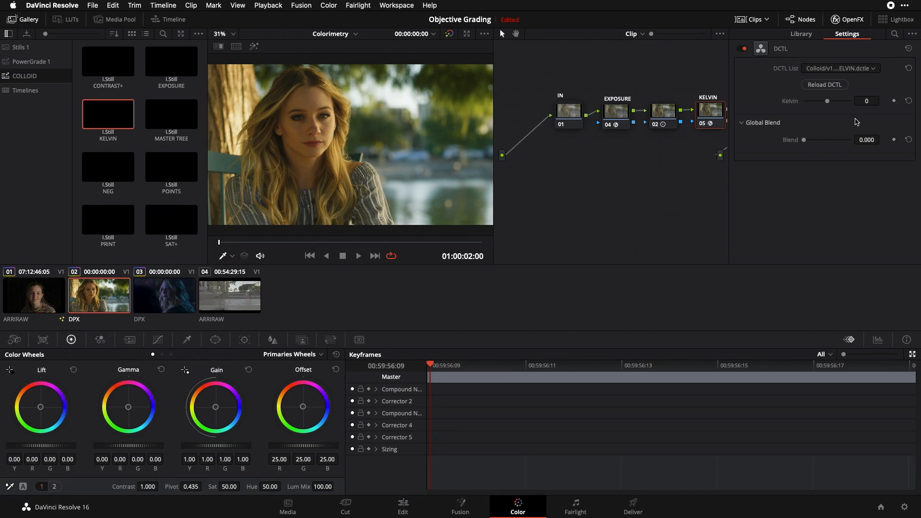
Enter -600 in the DCTL Kelvin field to cool the portrait
{"action": "left_click", "coordinate": [866, 101]}
{"action": "type", "text": "-600"}
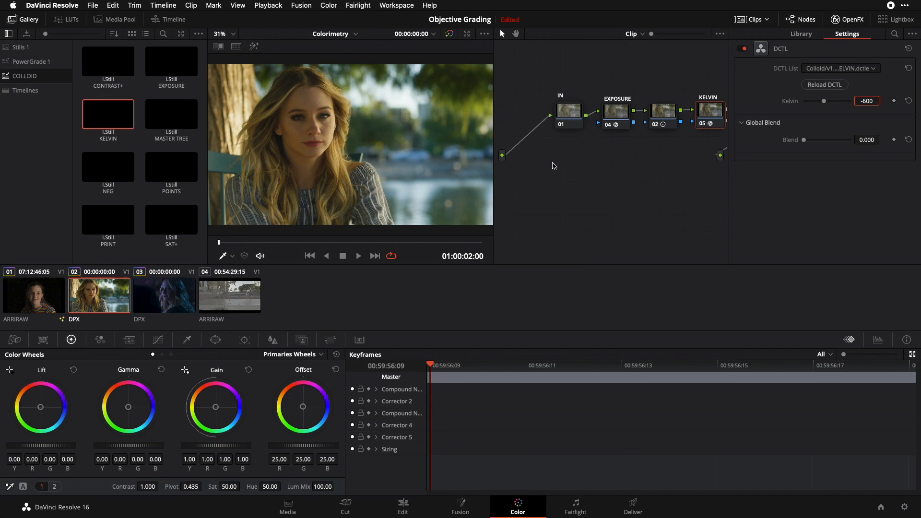
{"action": "mouse_move", "coordinate": [690, 212]}
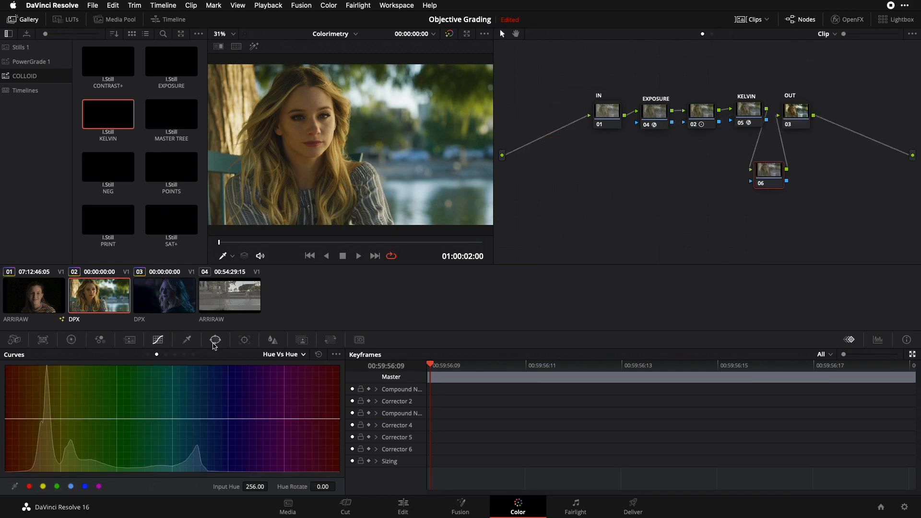
Change node 06's curve type to Hue Vs Lum
{"action": "left_click", "coordinate": [282, 354]}
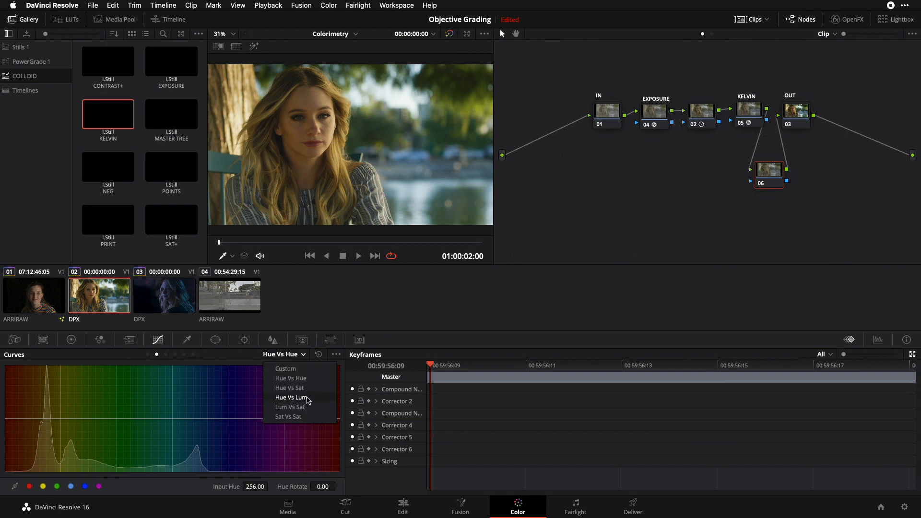
{"action": "left_click", "coordinate": [291, 397]}
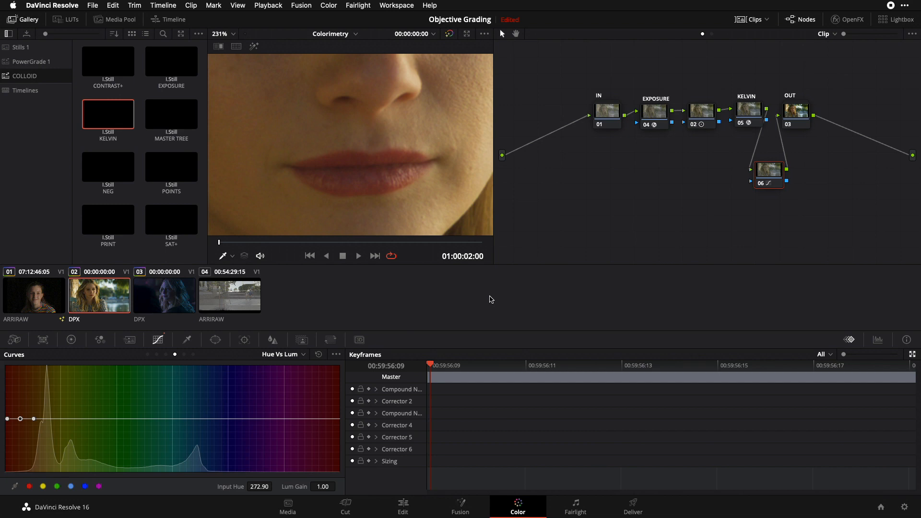
{"action": "mouse_move", "coordinate": [11, 379]}
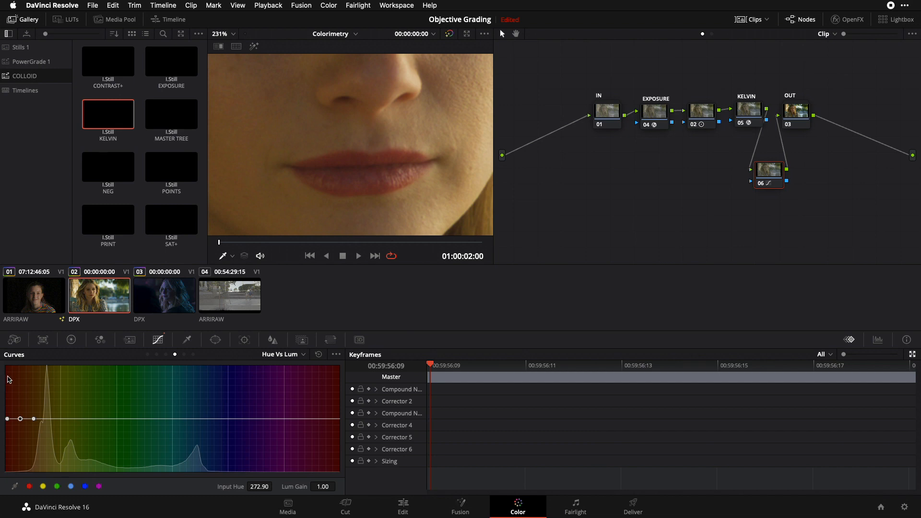
{"action": "mouse_move", "coordinate": [8, 476]}
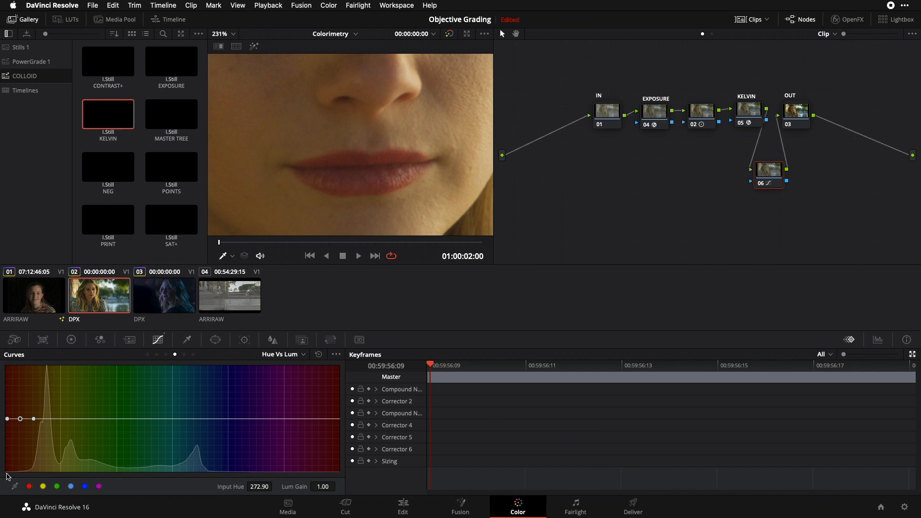
{"action": "mouse_move", "coordinate": [293, 472]}
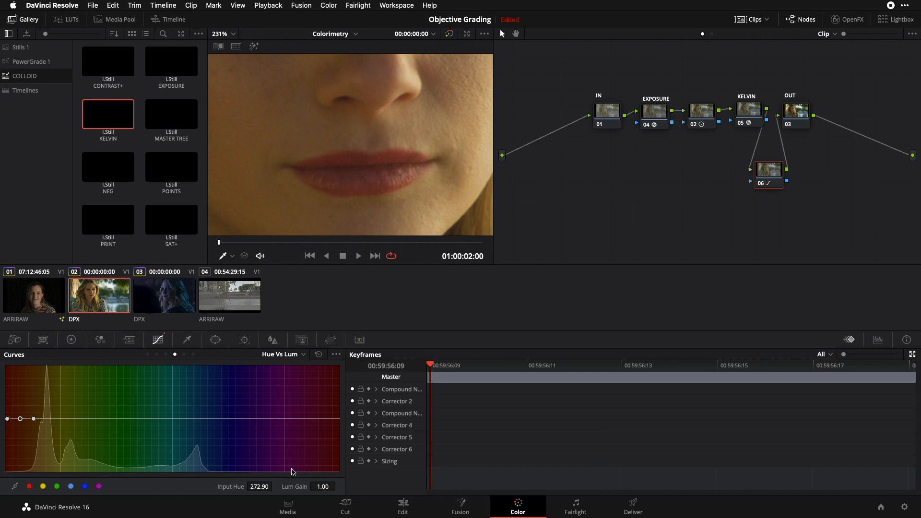
{"action": "mouse_move", "coordinate": [16, 439]}
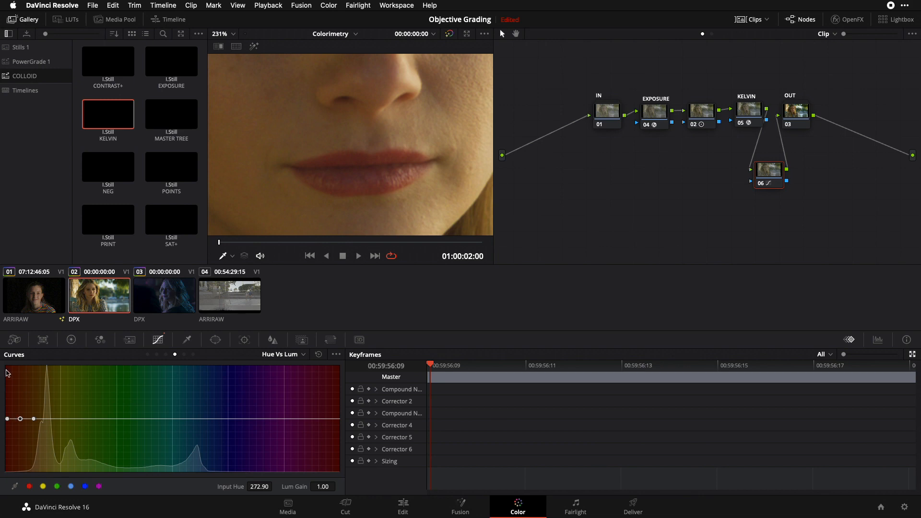
{"action": "mouse_move", "coordinate": [6, 379]}
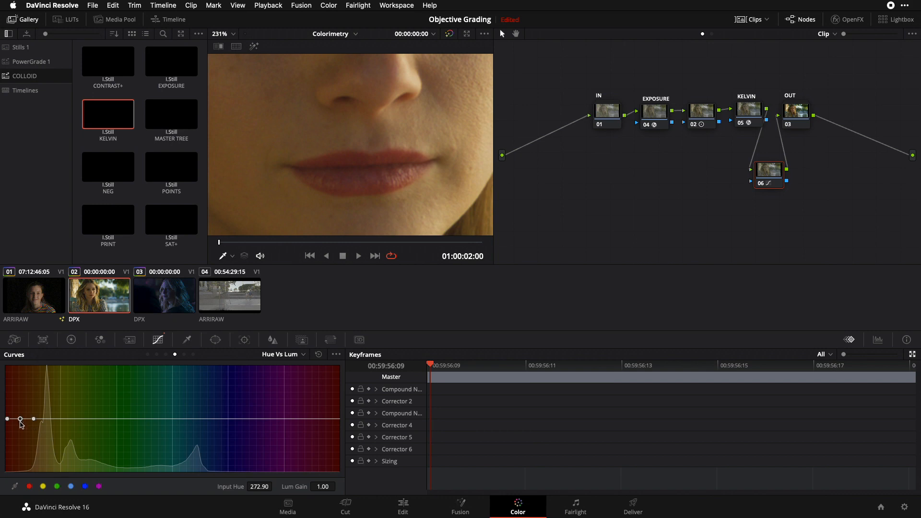
Pull the reddish-hue point down to about 0.68 Lum Gain, darkening the lips
{"action": "left_click_drag", "start_coordinate": [19, 419], "coordinate": [22, 435]}
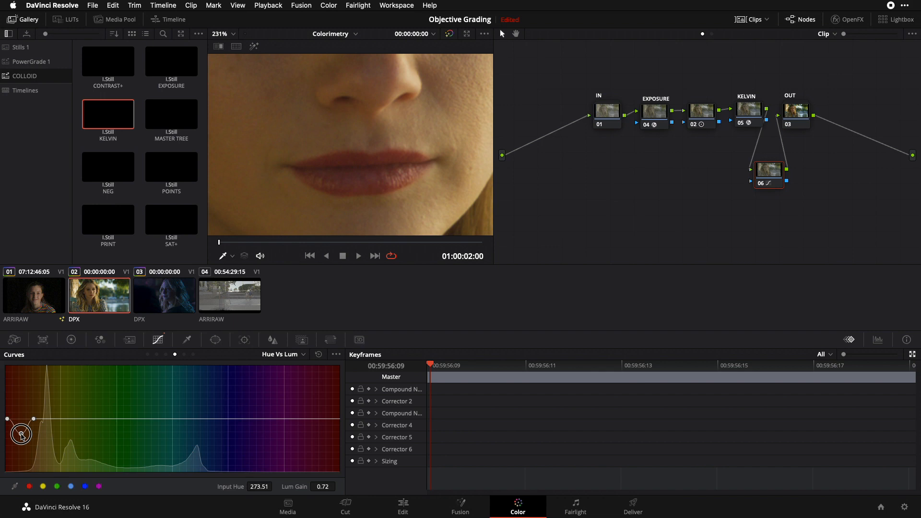
{"action": "left_click_drag", "start_coordinate": [22, 435], "coordinate": [22, 441]}
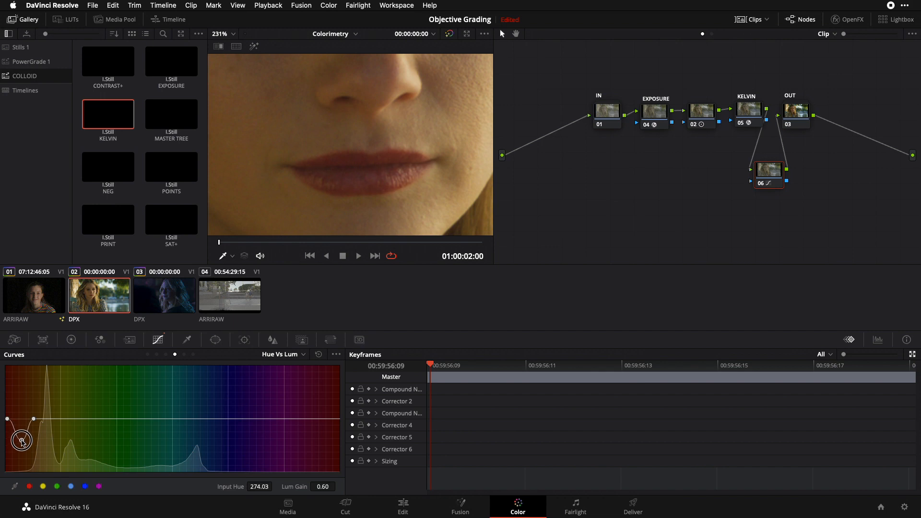
{"action": "left_click_drag", "start_coordinate": [22, 441], "coordinate": [21, 441]}
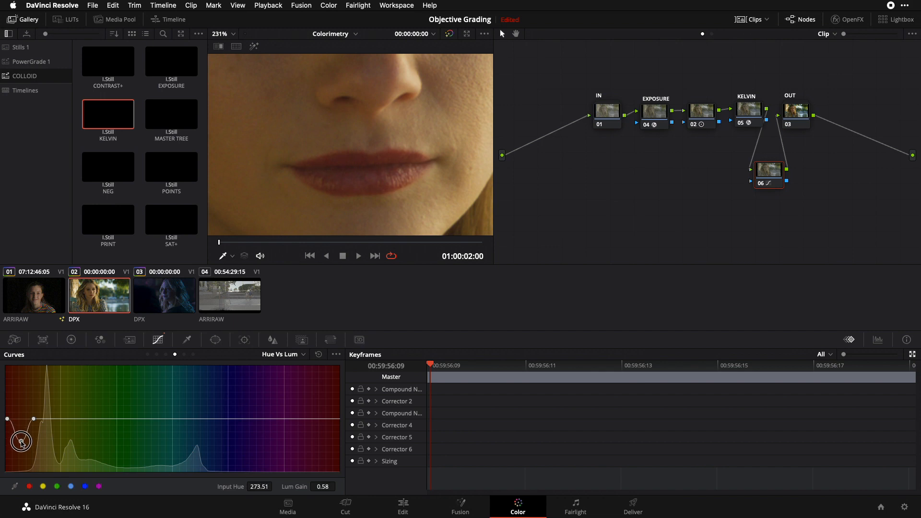
{"action": "left_click_drag", "start_coordinate": [22, 442], "coordinate": [22, 443]}
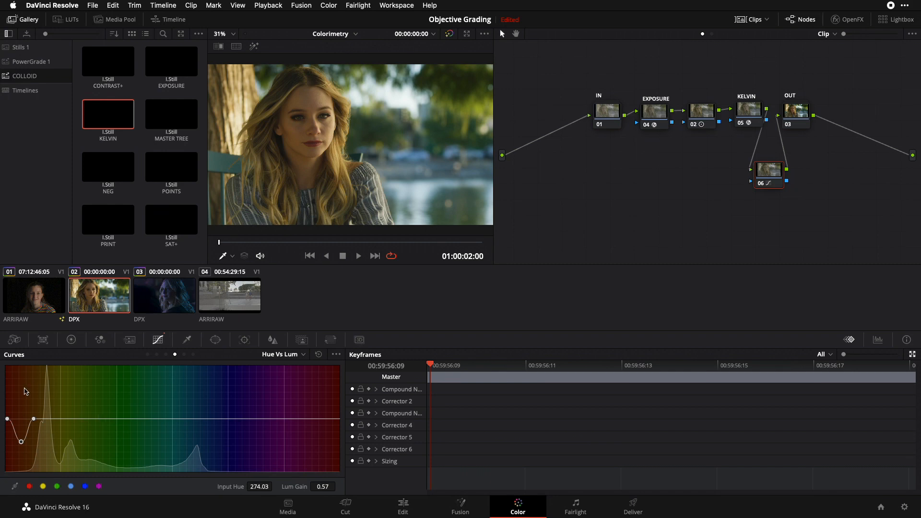
{"action": "left_click_drag", "start_coordinate": [21, 442], "coordinate": [19, 432]}
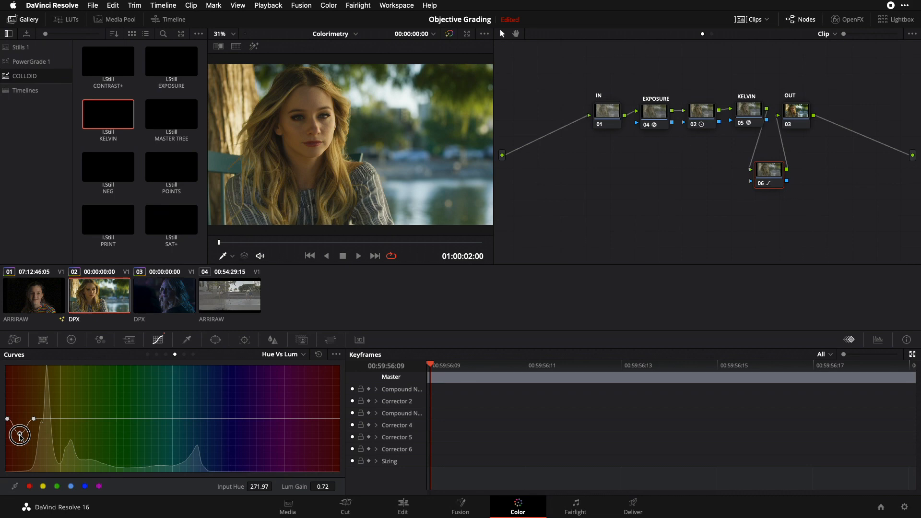
{"action": "left_click_drag", "start_coordinate": [20, 436], "coordinate": [20, 437]}
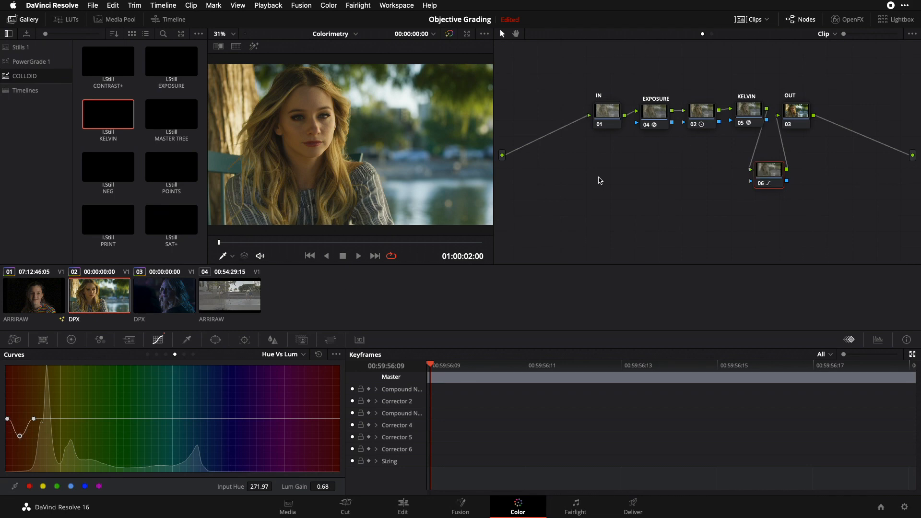